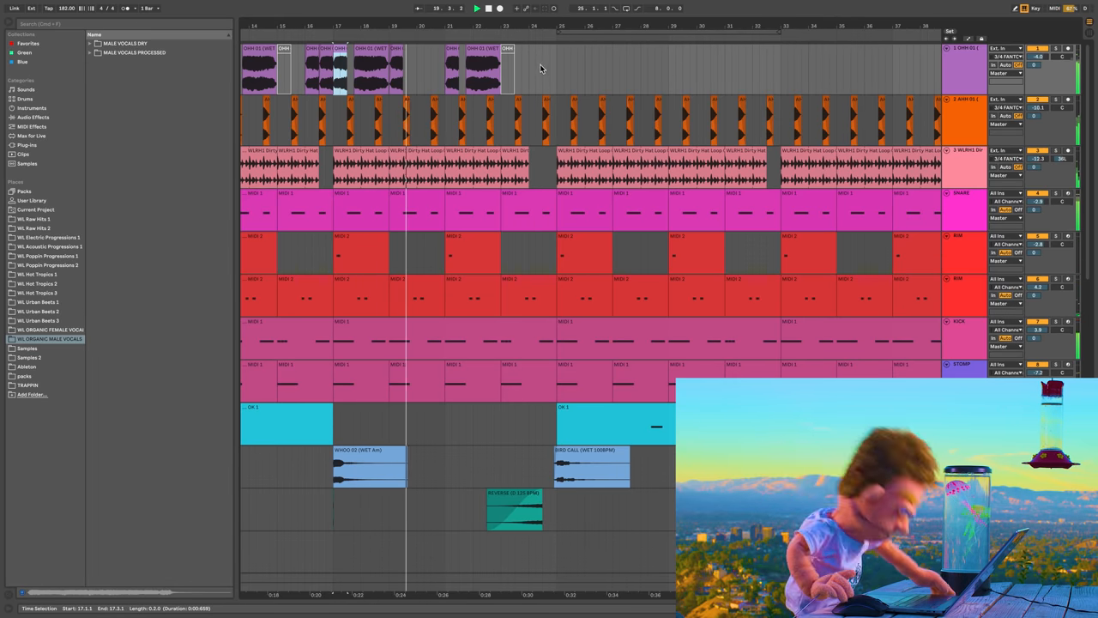
Step: Add a new MIDI track and preview the OOH samples in WL Organic Female Vocals
click(506, 60)
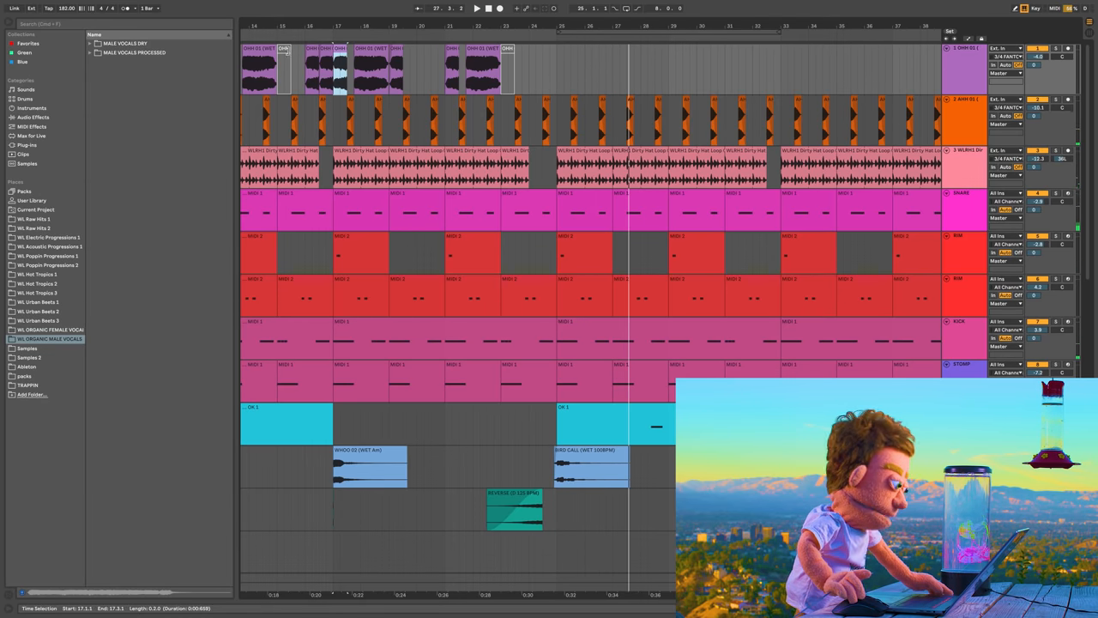
click(320, 65)
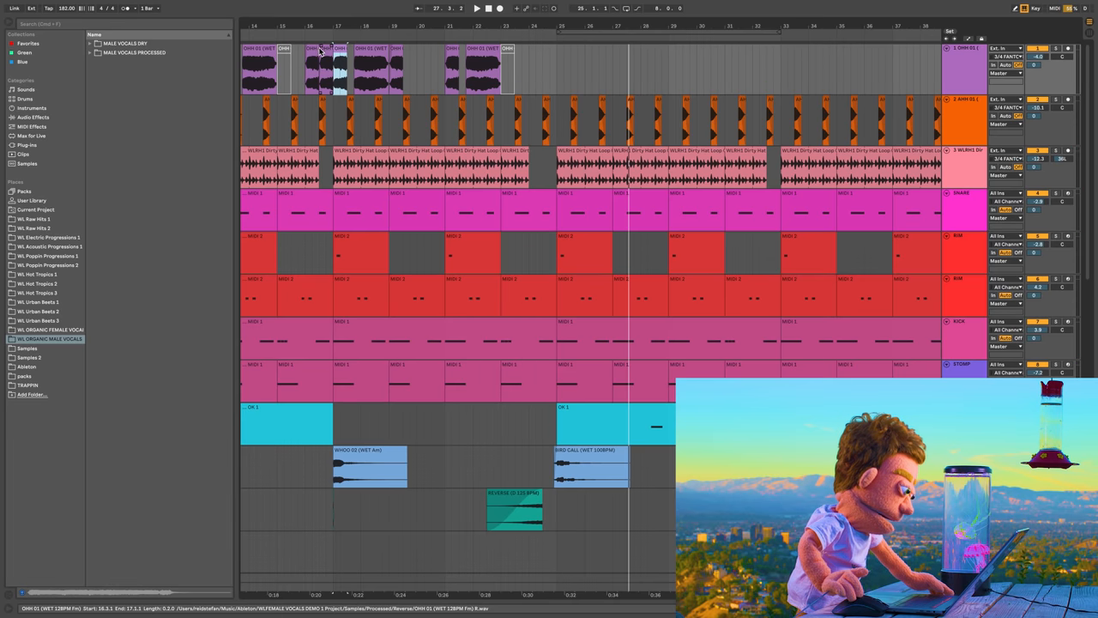
click(362, 49)
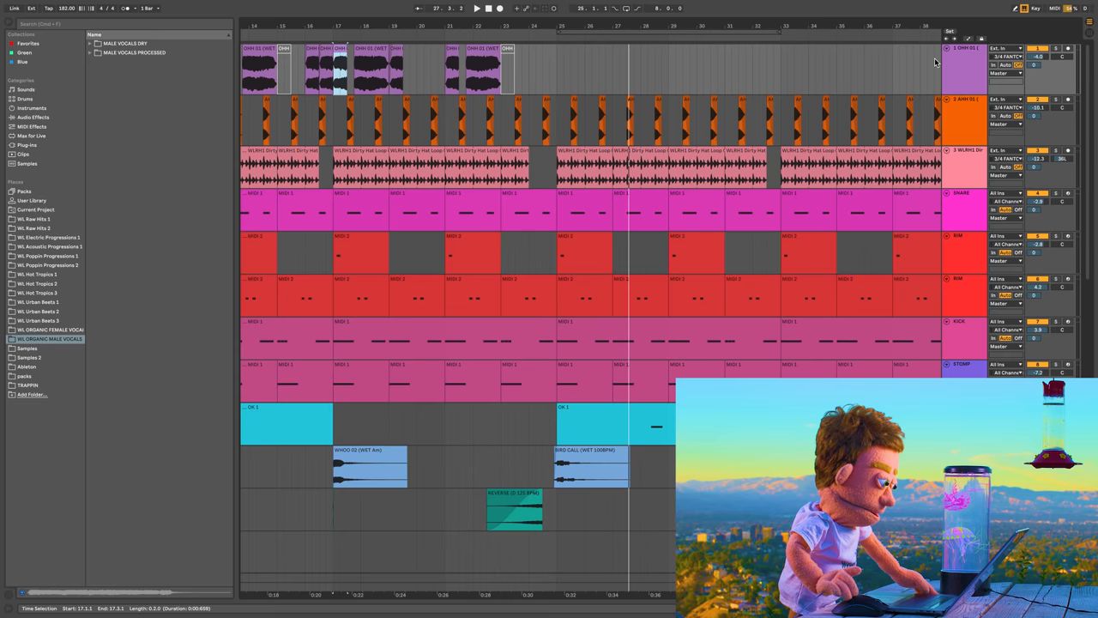
mouse_move(961, 82)
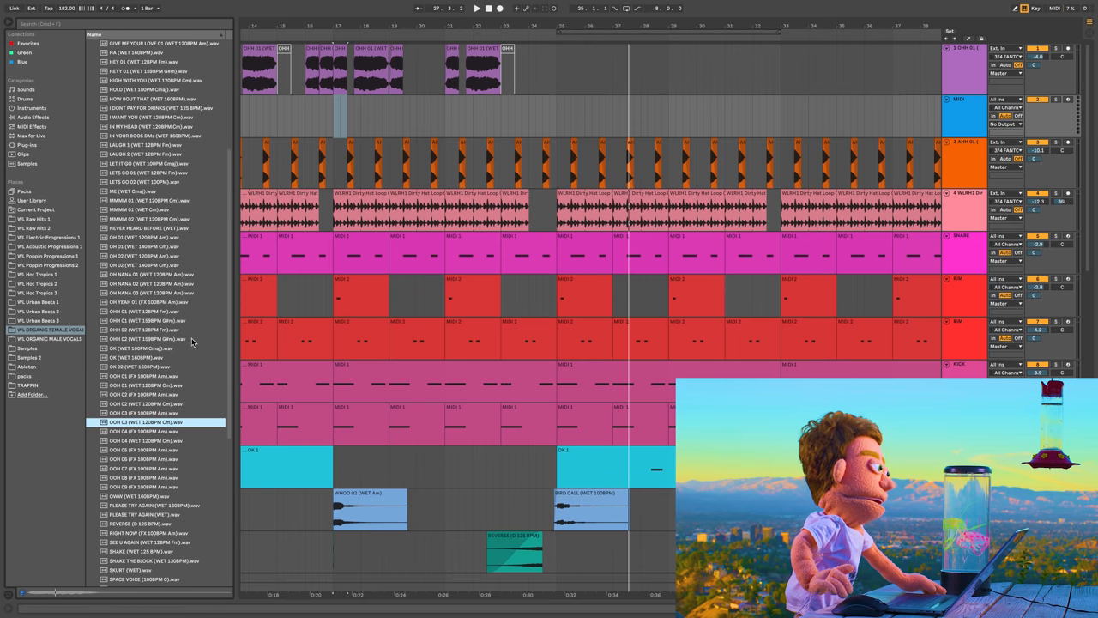
click(146, 441)
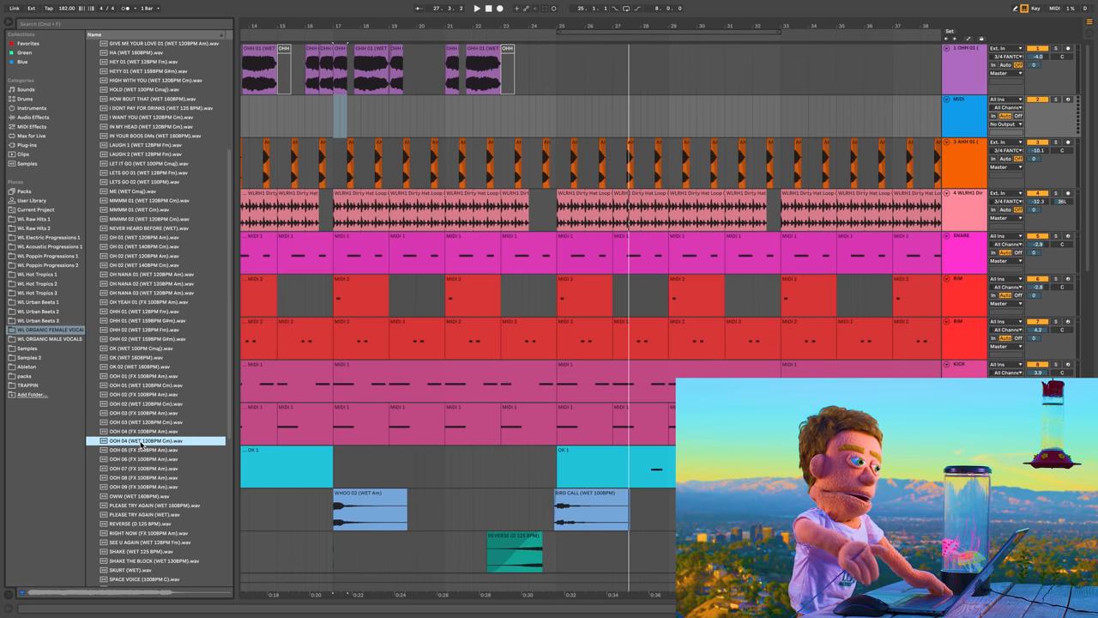
Step: Load OOH 04 (WET 120BPM Cm) into Simpler with 7.10 ms attack and 1 voice
double_click(144, 441)
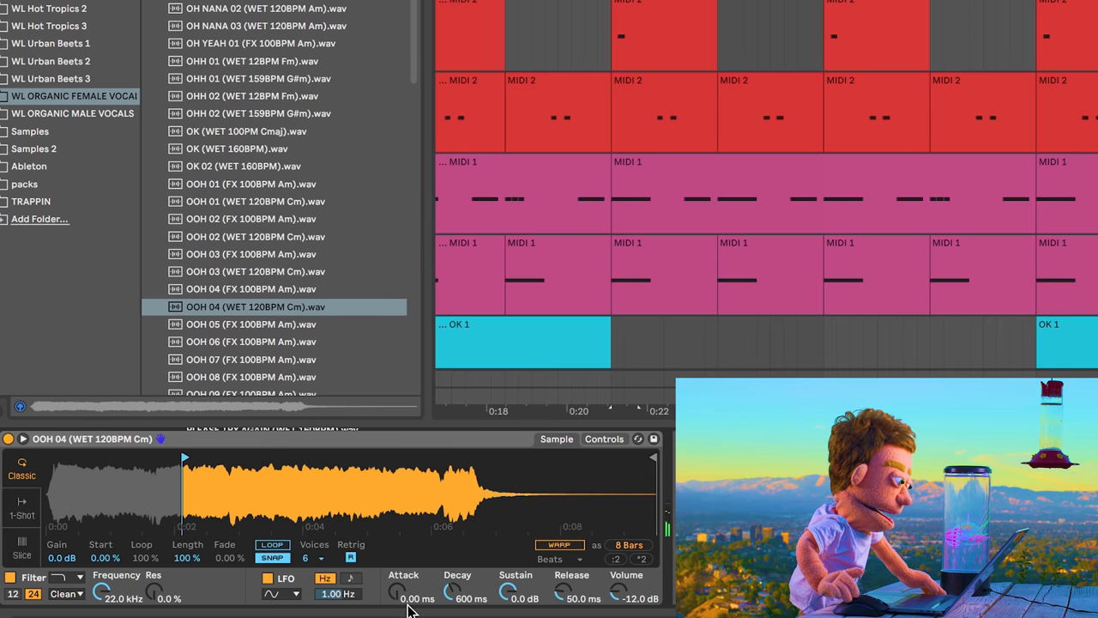
drag(399, 592, 399, 584)
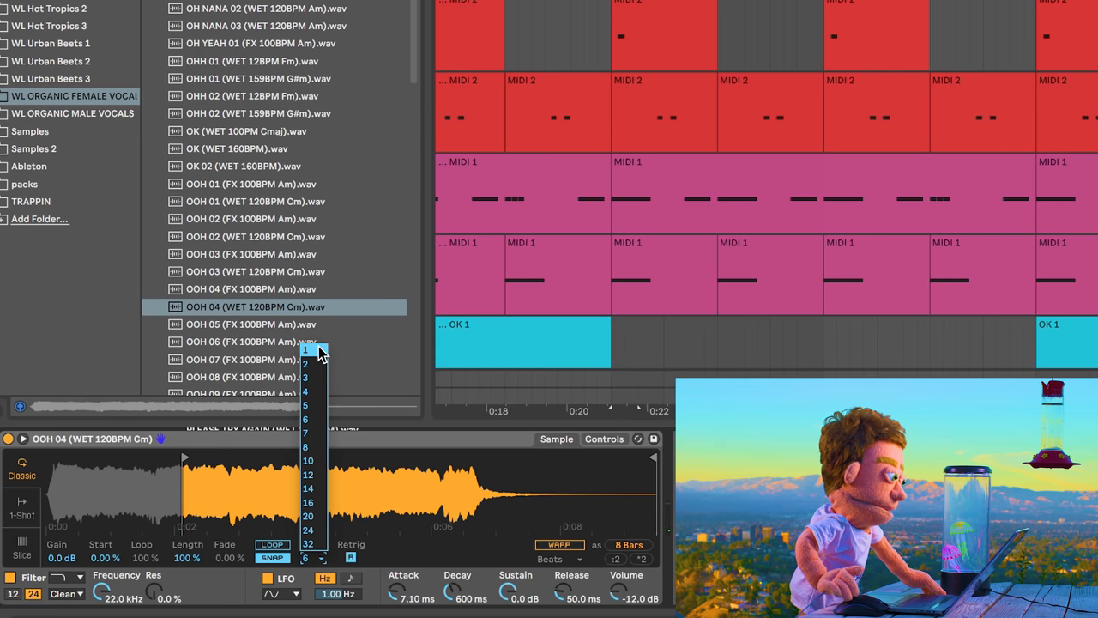
click(306, 349)
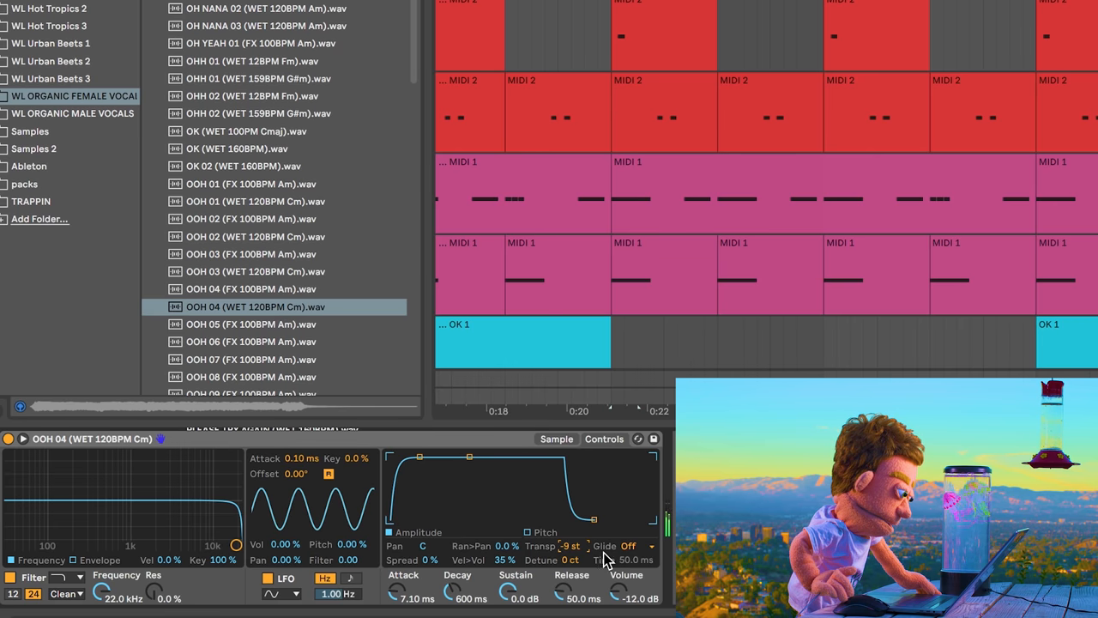
click(556, 439)
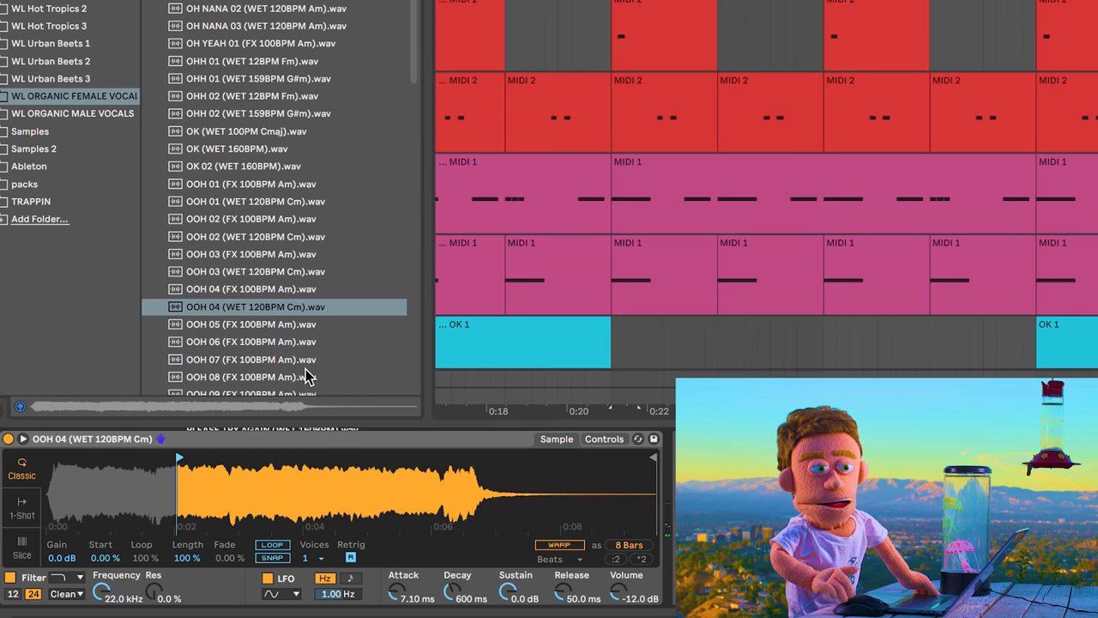
mouse_move(483, 318)
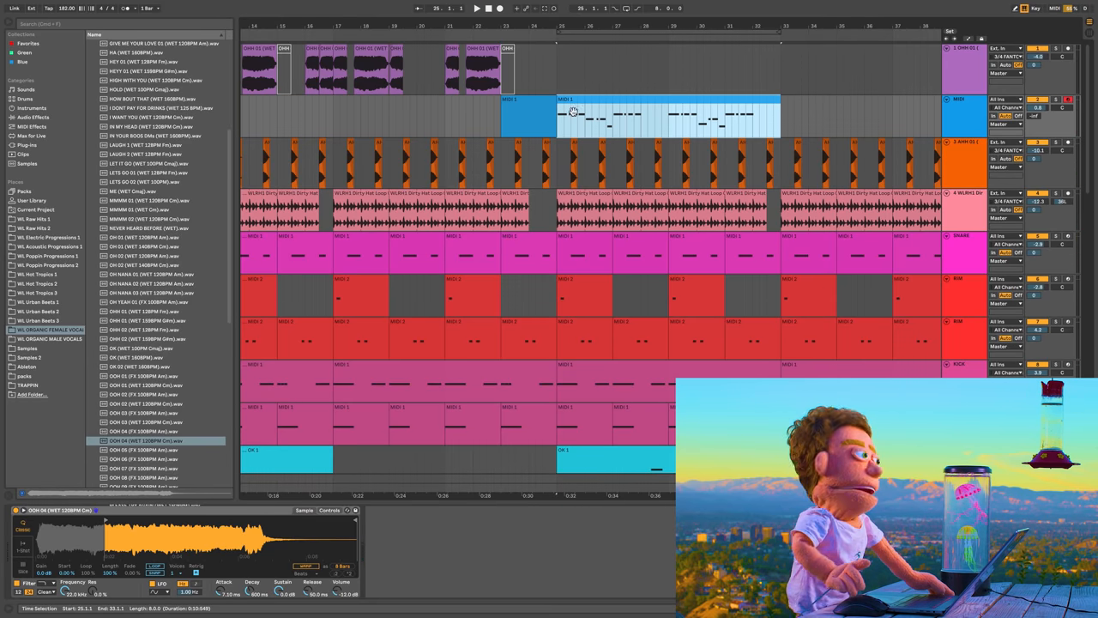
Step: Quantize all notes in the recorded ooh clip to 1/8 note starts at 100%
double_click(669, 116)
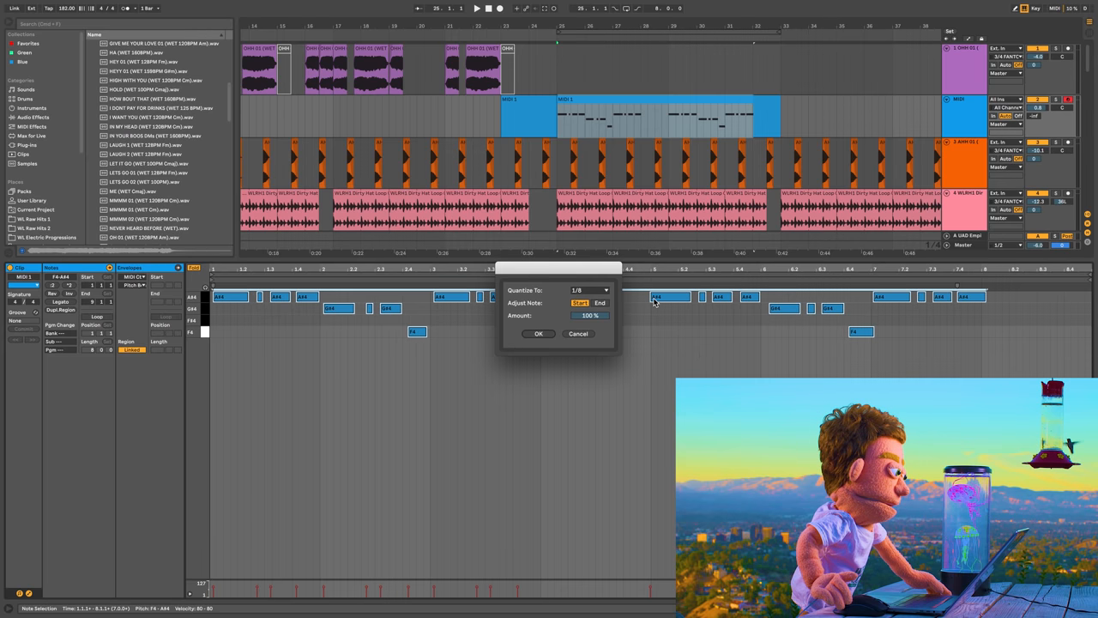
click(538, 333)
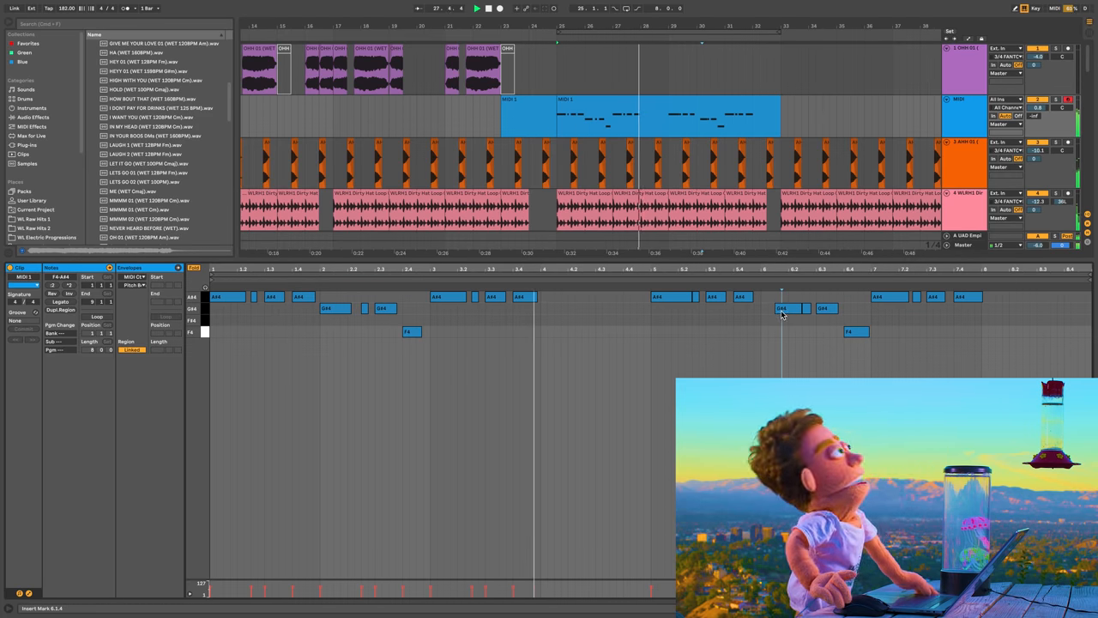
click(781, 307)
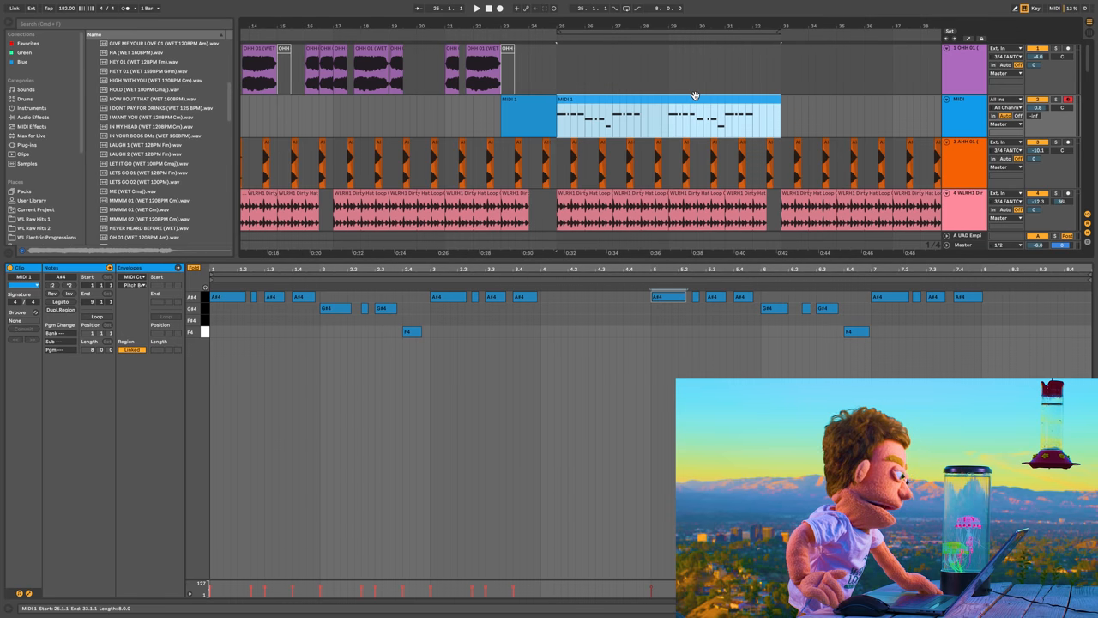
click(143, 441)
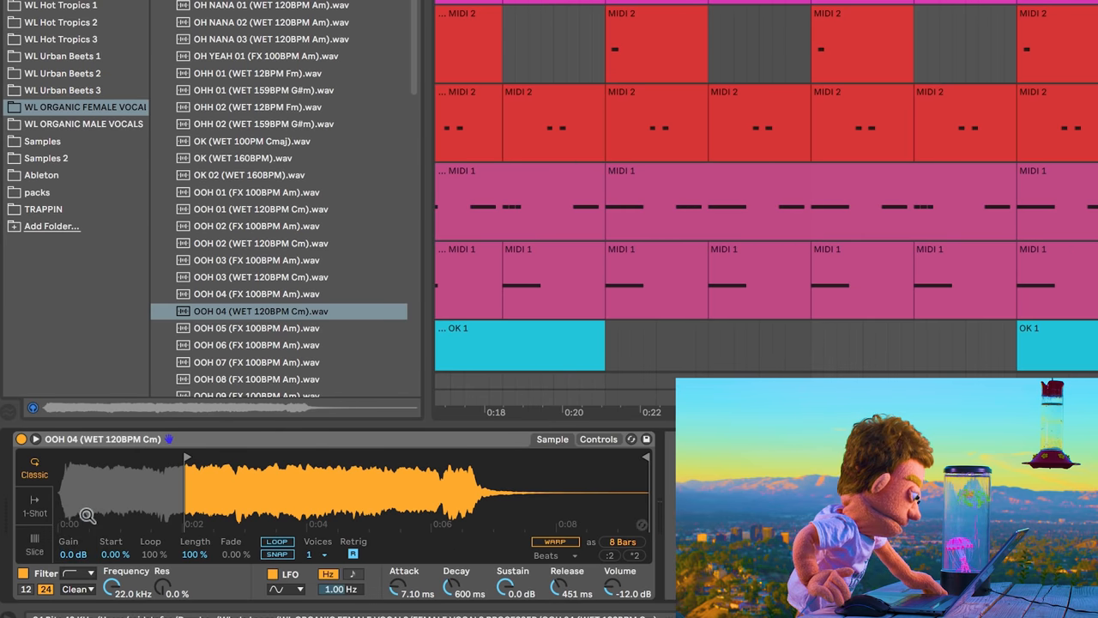
Step: Switch Simpler's filter to the OSR circuit with ~11 dB drive and cutoff near 317 Hz
click(79, 589)
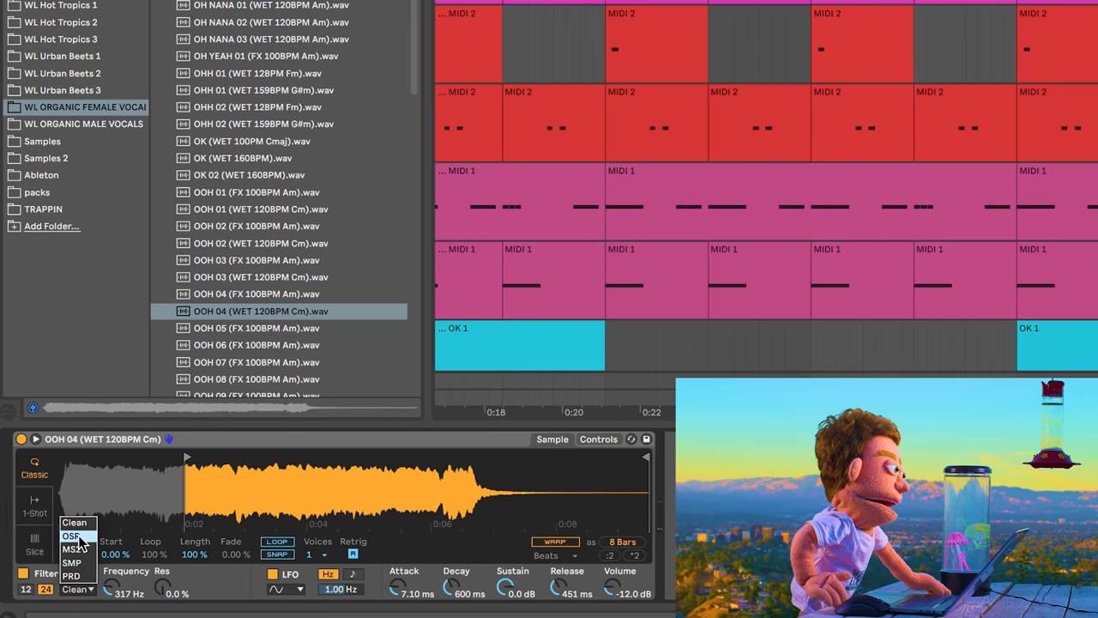
click(72, 550)
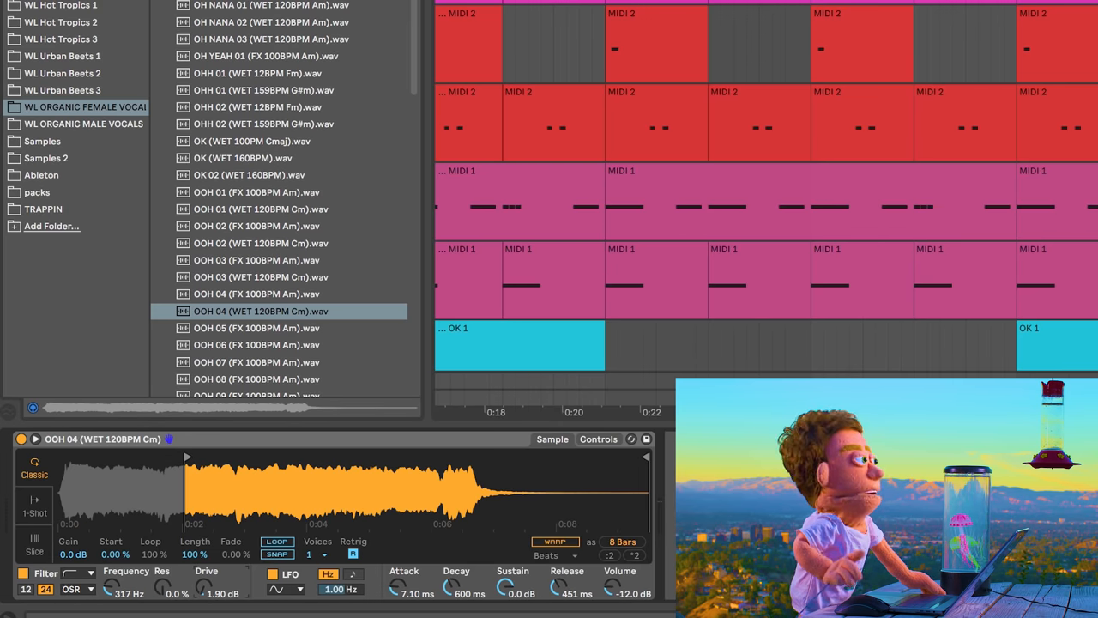
drag(206, 588, 206, 566)
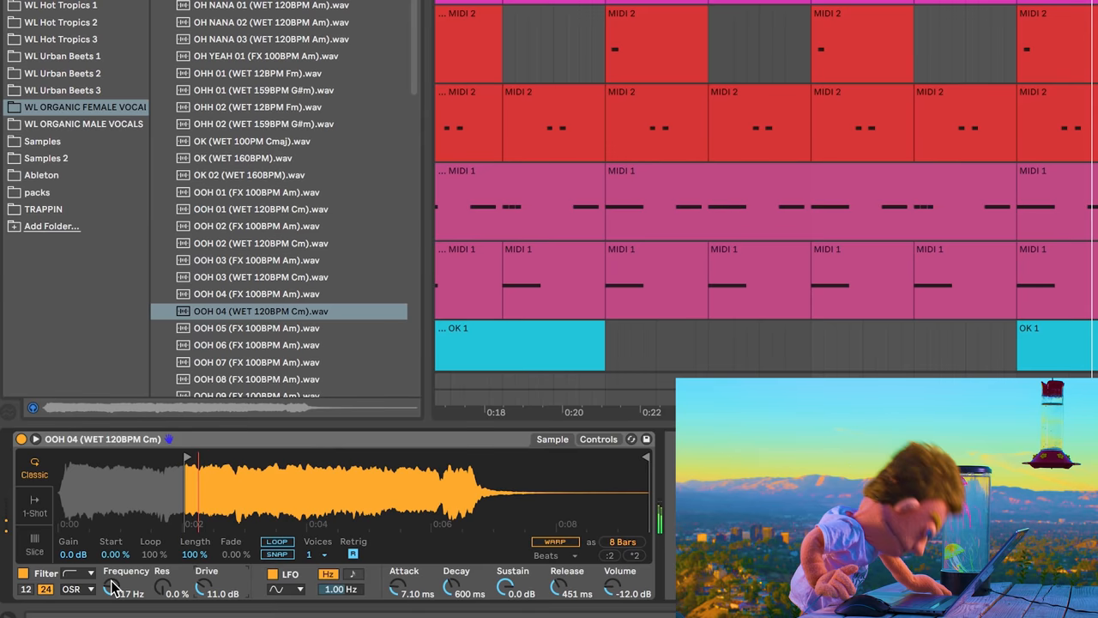
drag(117, 588, 172, 588)
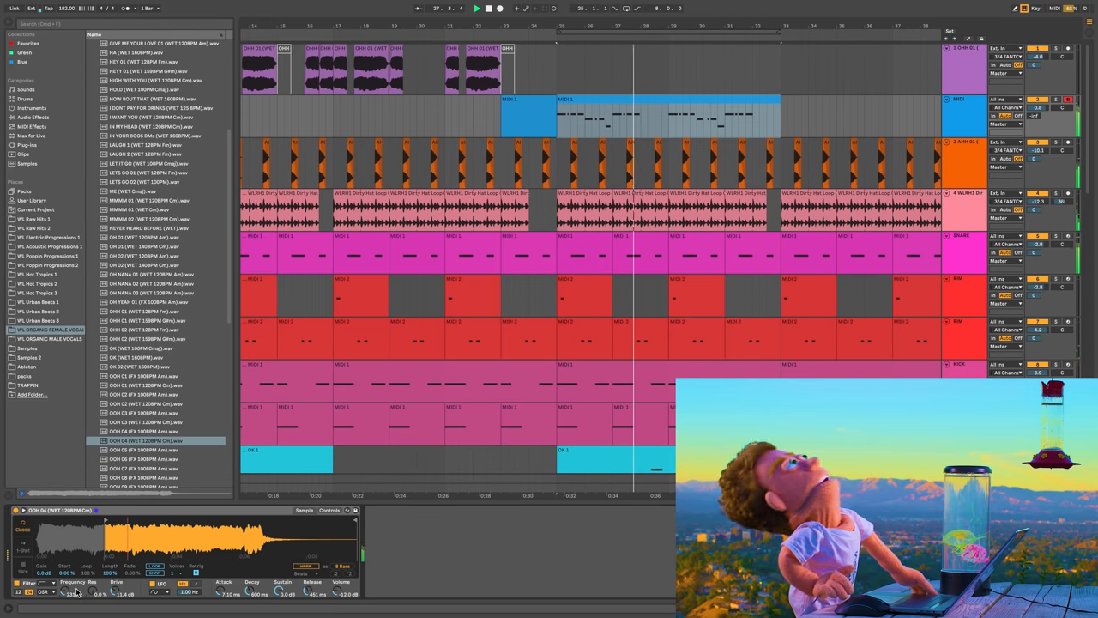
Step: Create a new MIDI track and move the bars 33–41 ooh clip onto it
click(673, 34)
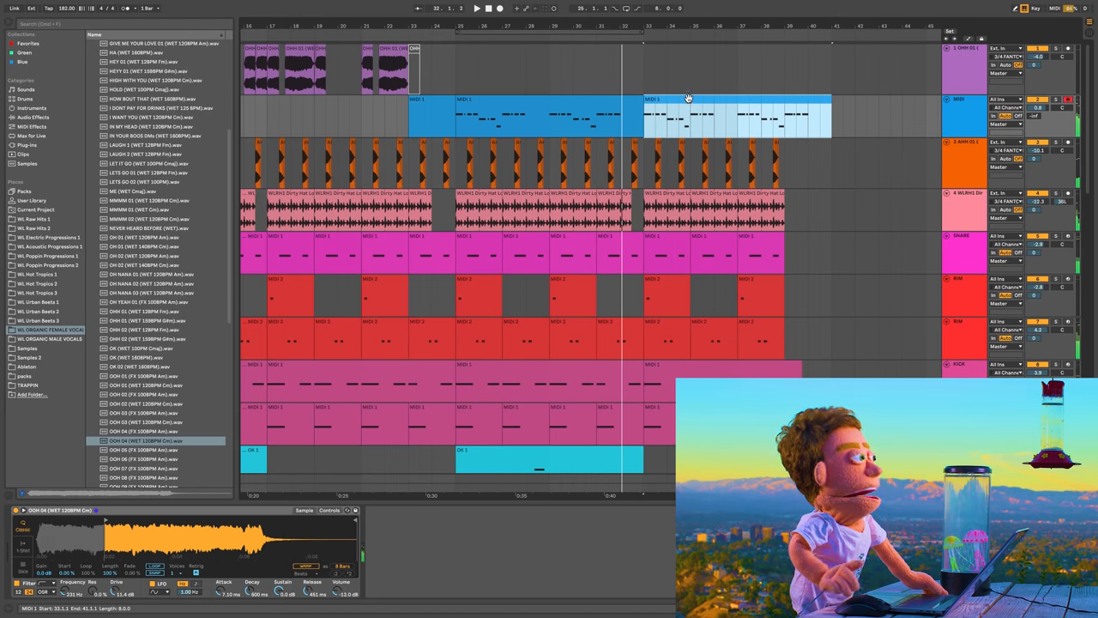
double_click(738, 116)
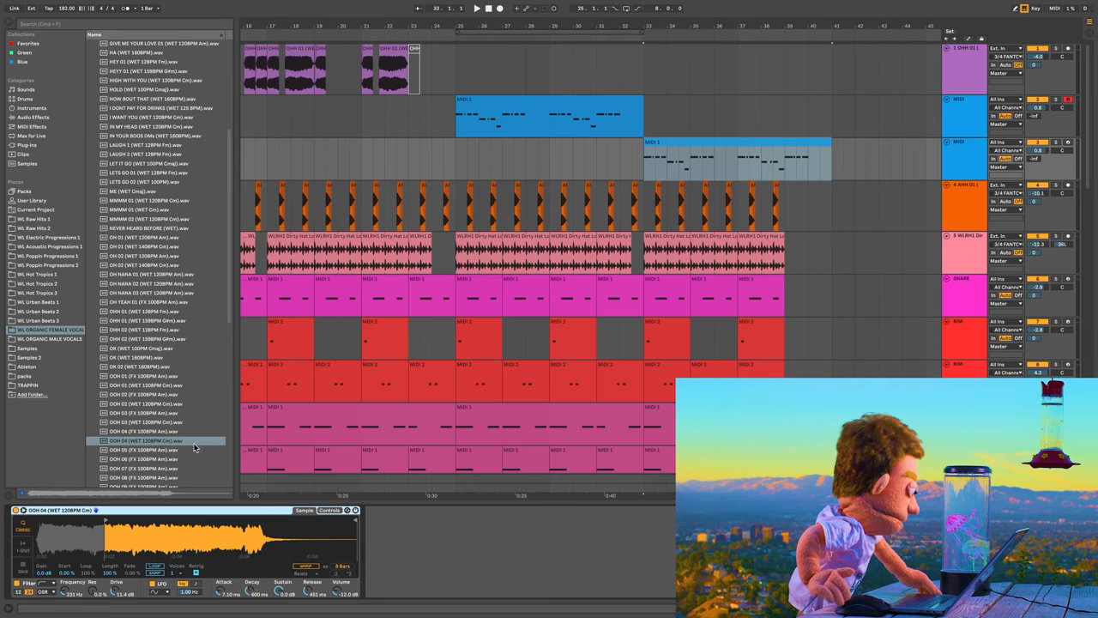
Step: Bring up the vocal Simpler device's context menu from its title bar
click(477, 8)
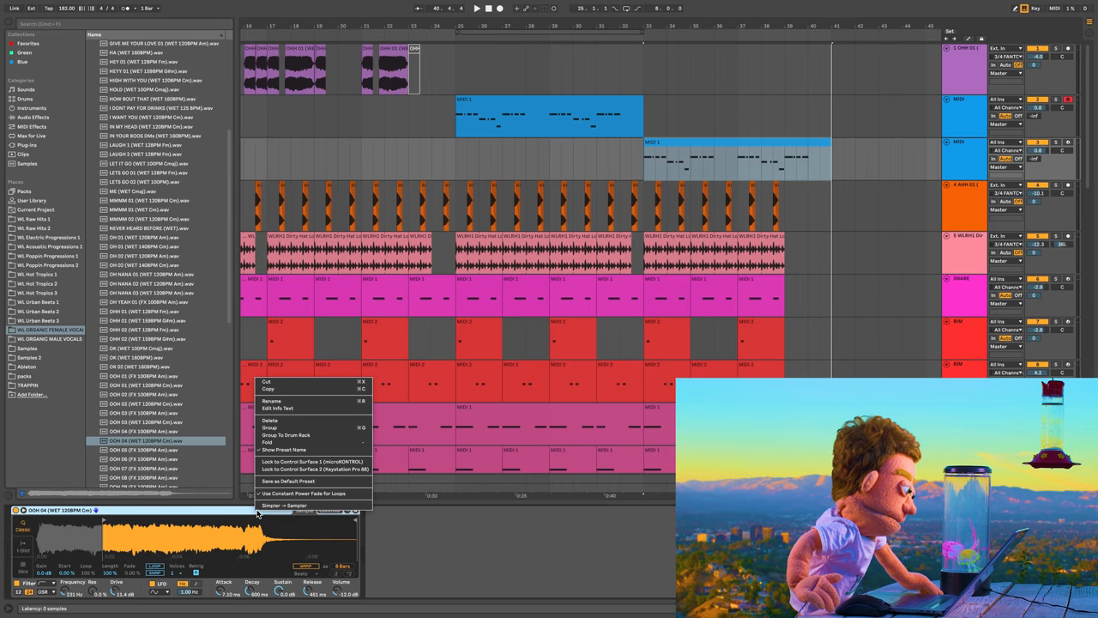
Step: Convert the vocal Simpler device into a Sampler
click(283, 505)
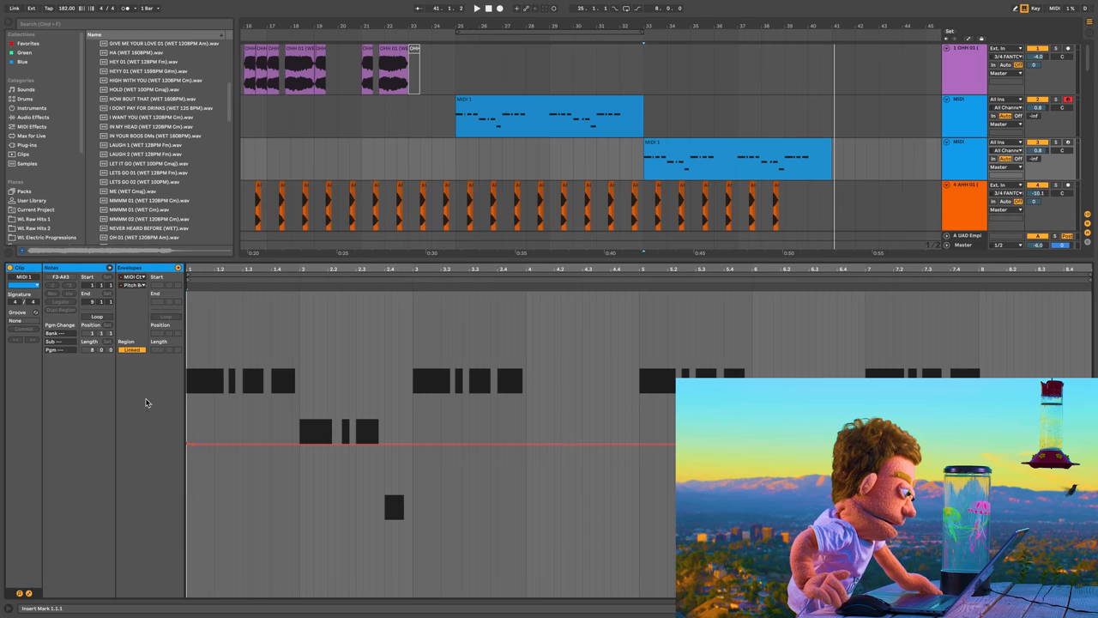
Step: Select both vocal MIDI tracks and group them with Cmd+G
click(734, 158)
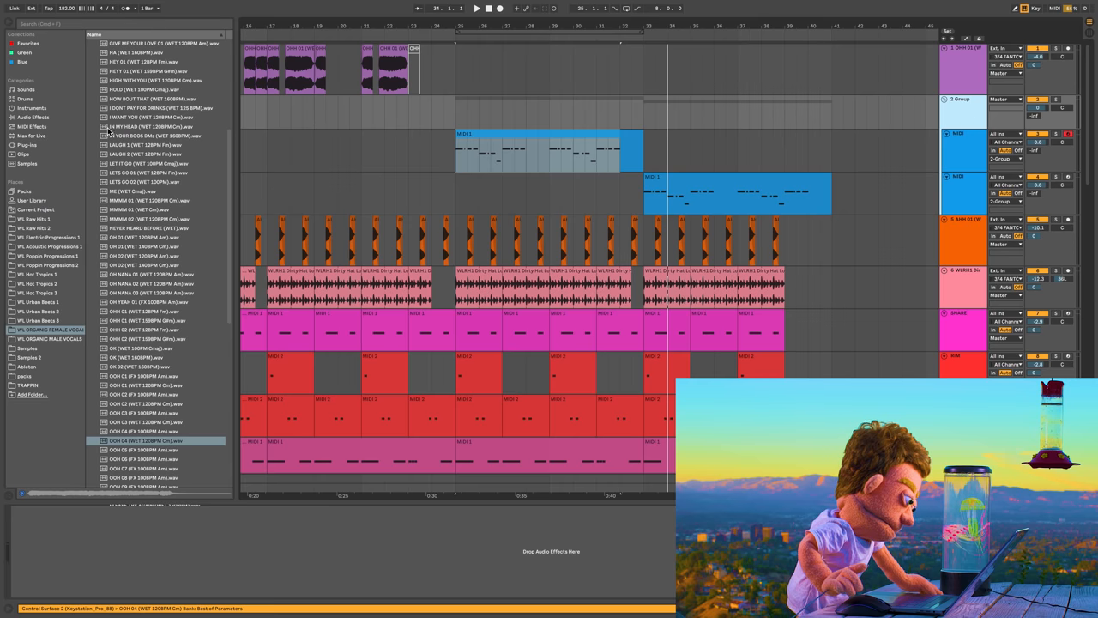
Step: Add Compressors sidechained from KICK and SNARE with a 290 Hz EQ, using the LEAD VOCAL SAUCE preset
click(32, 117)
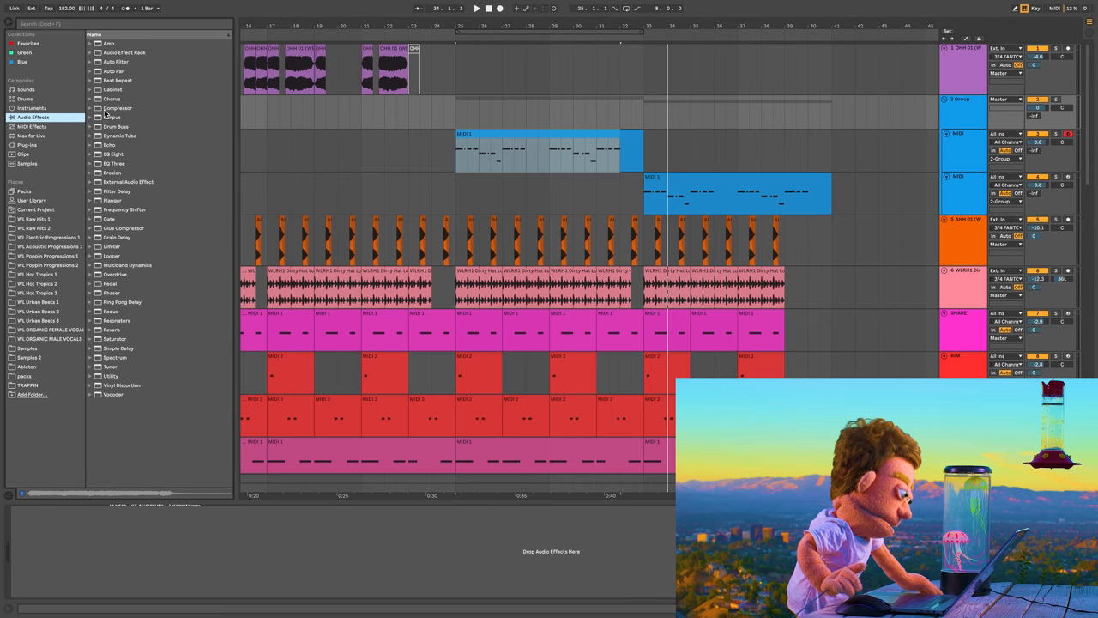
double_click(117, 107)
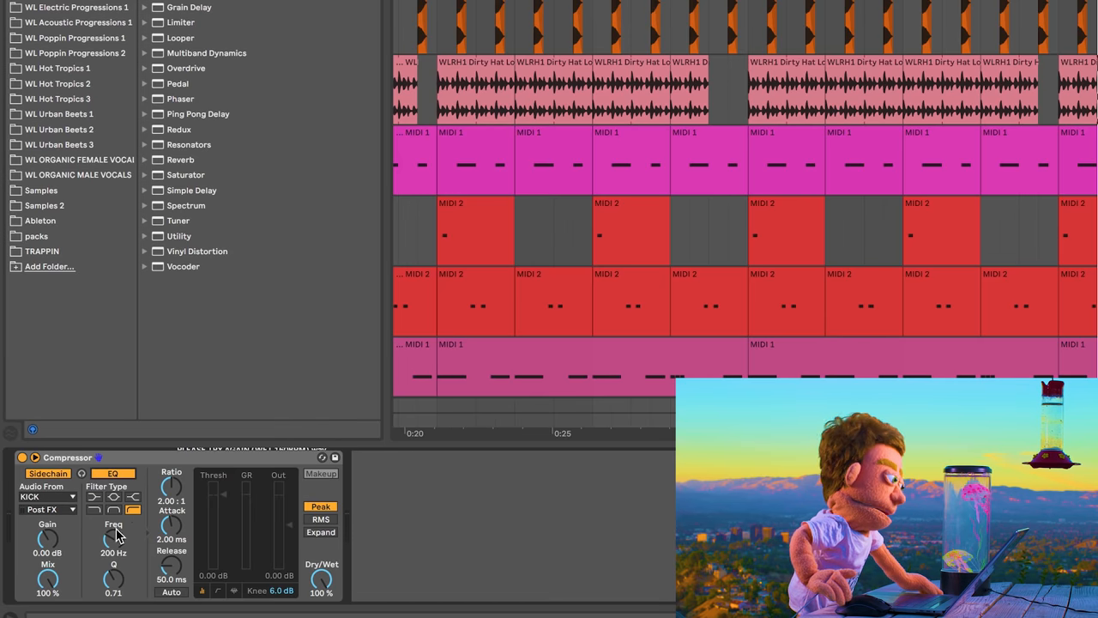
drag(113, 541, 113, 527)
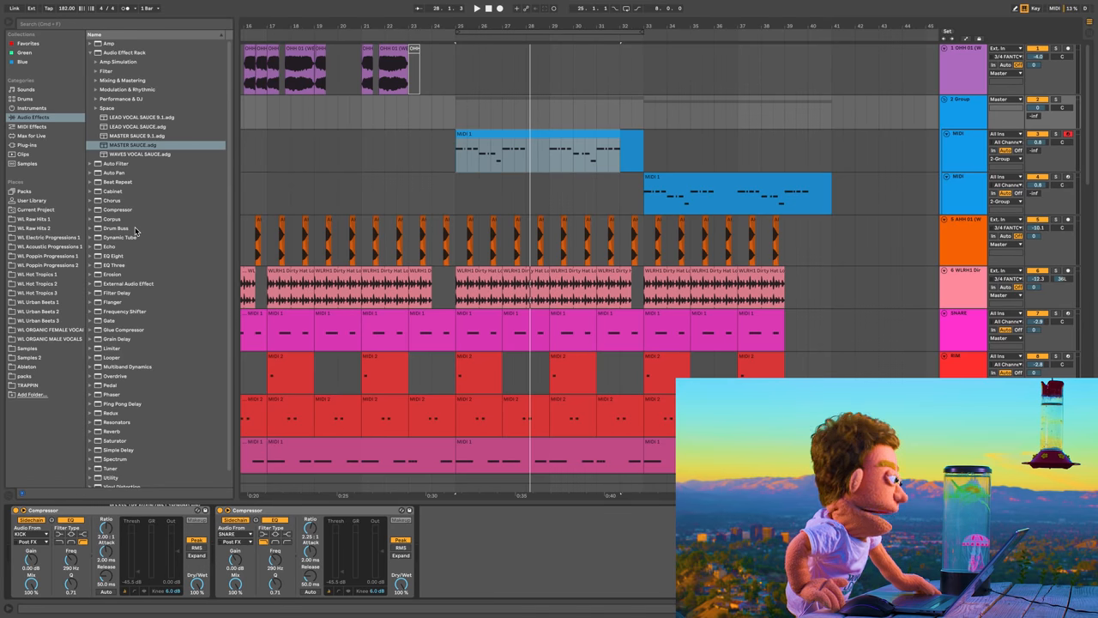
click(137, 126)
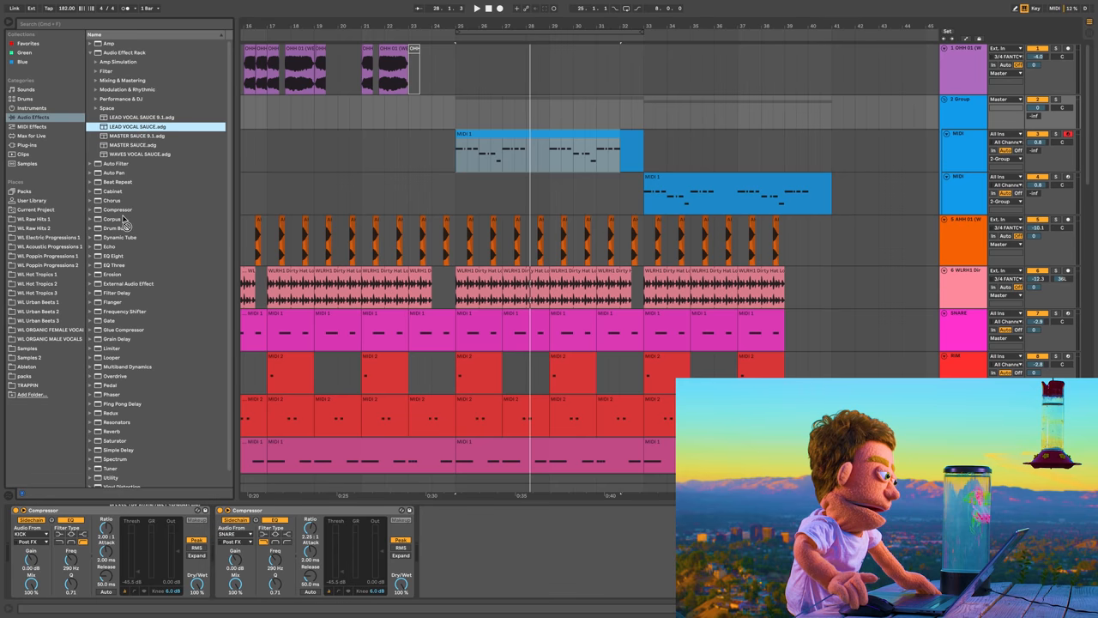